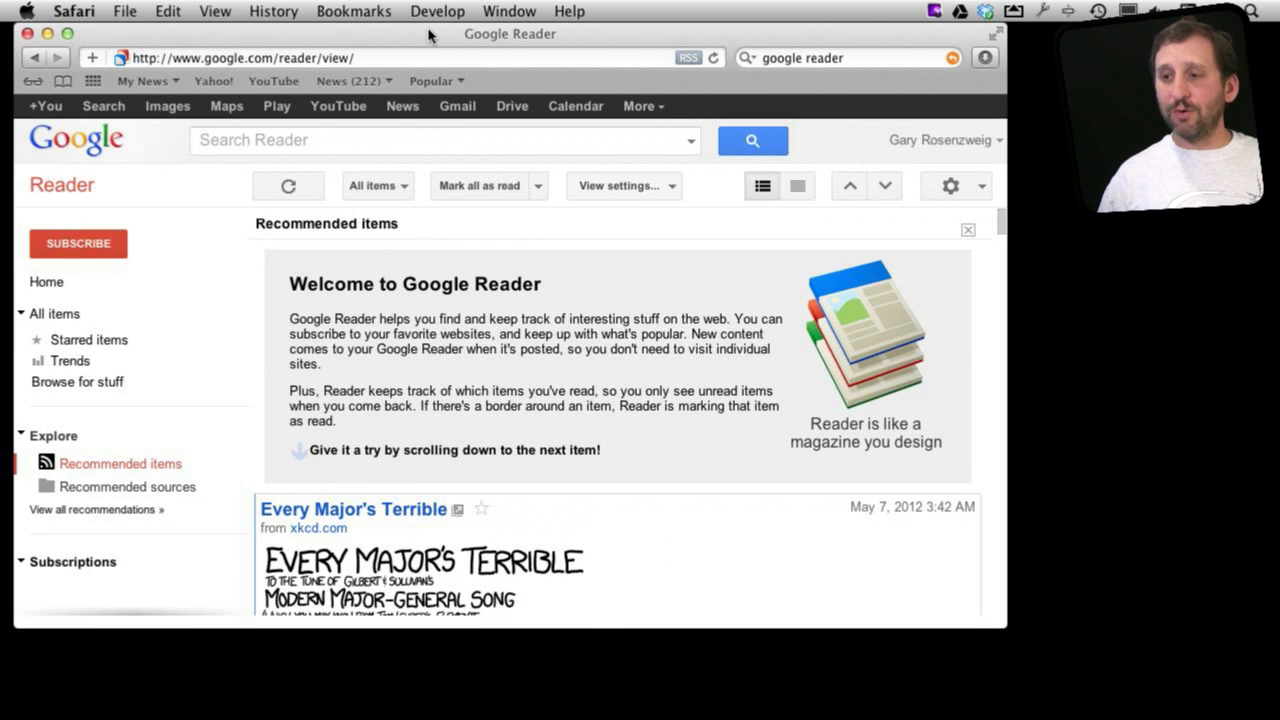
mouse_move(350, 253)
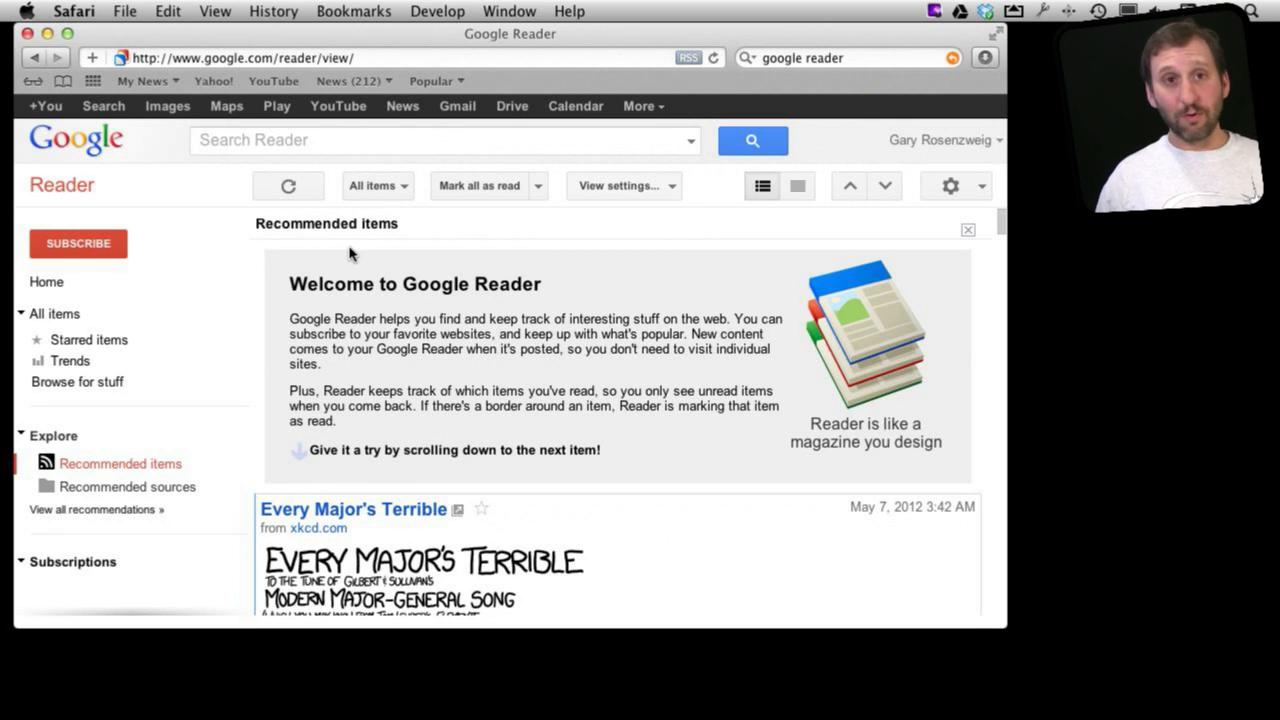
mouse_move(270, 270)
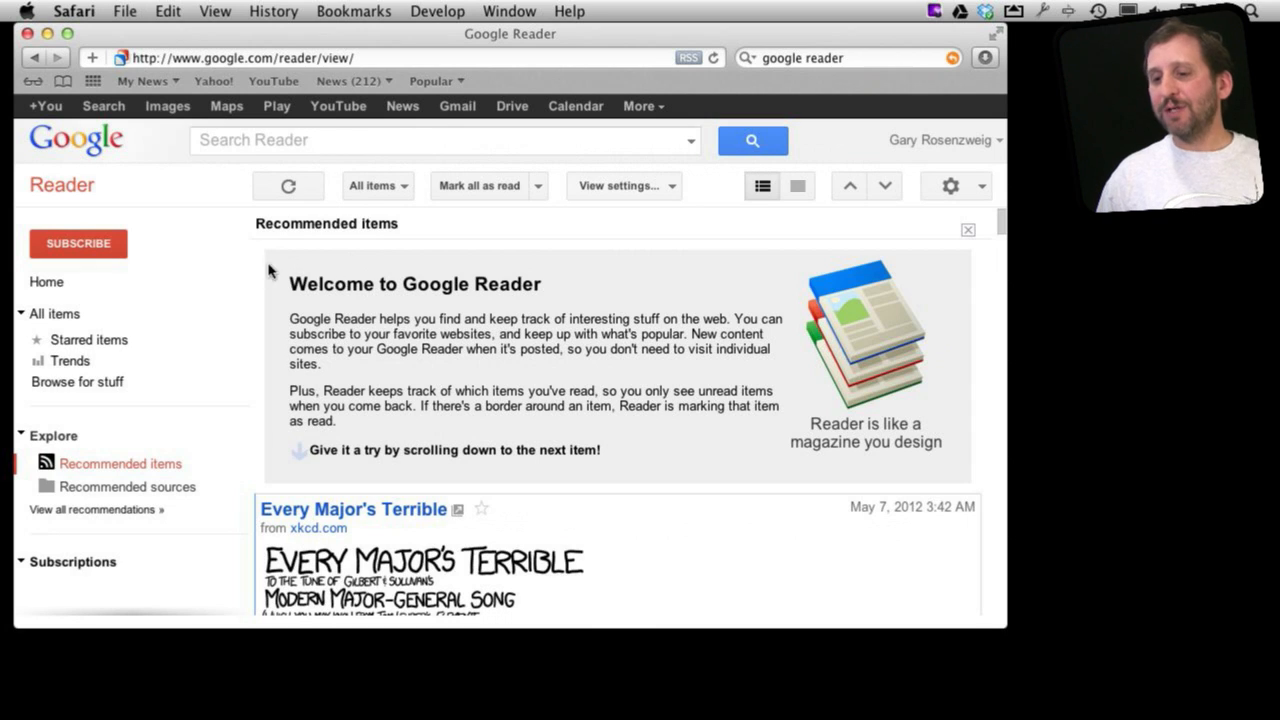
mouse_move(340, 368)
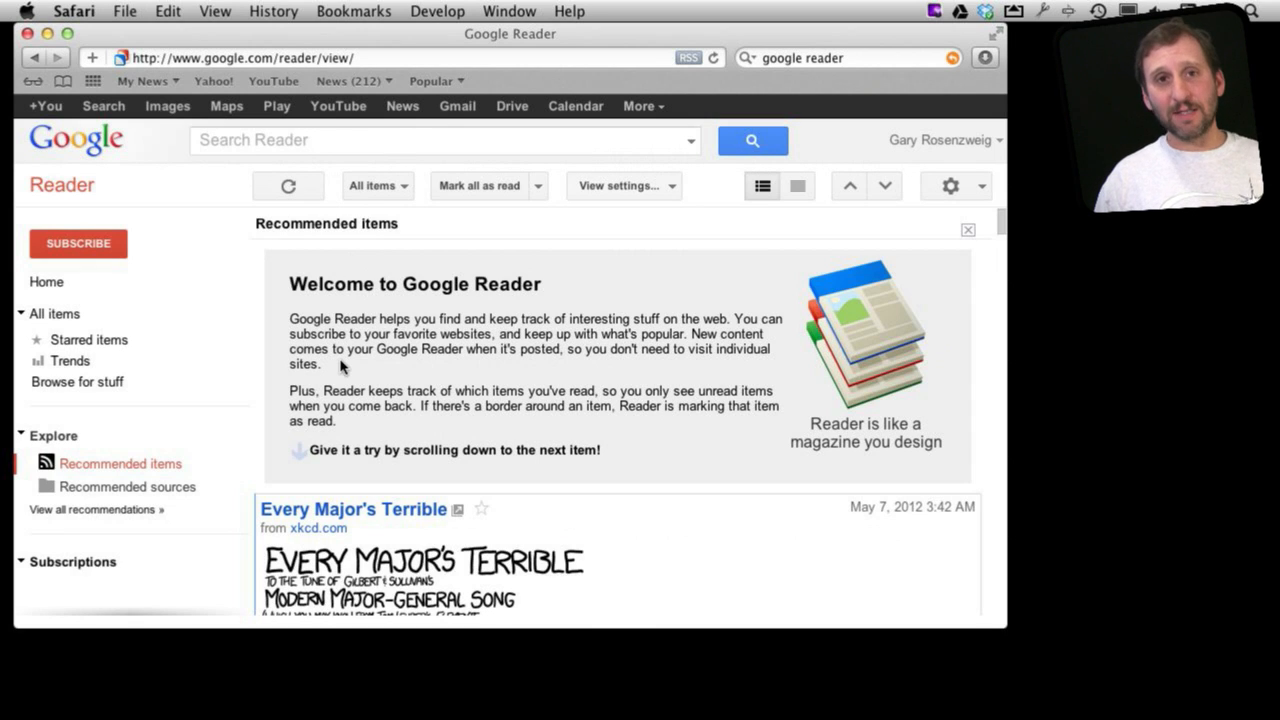
mouse_move(445, 37)
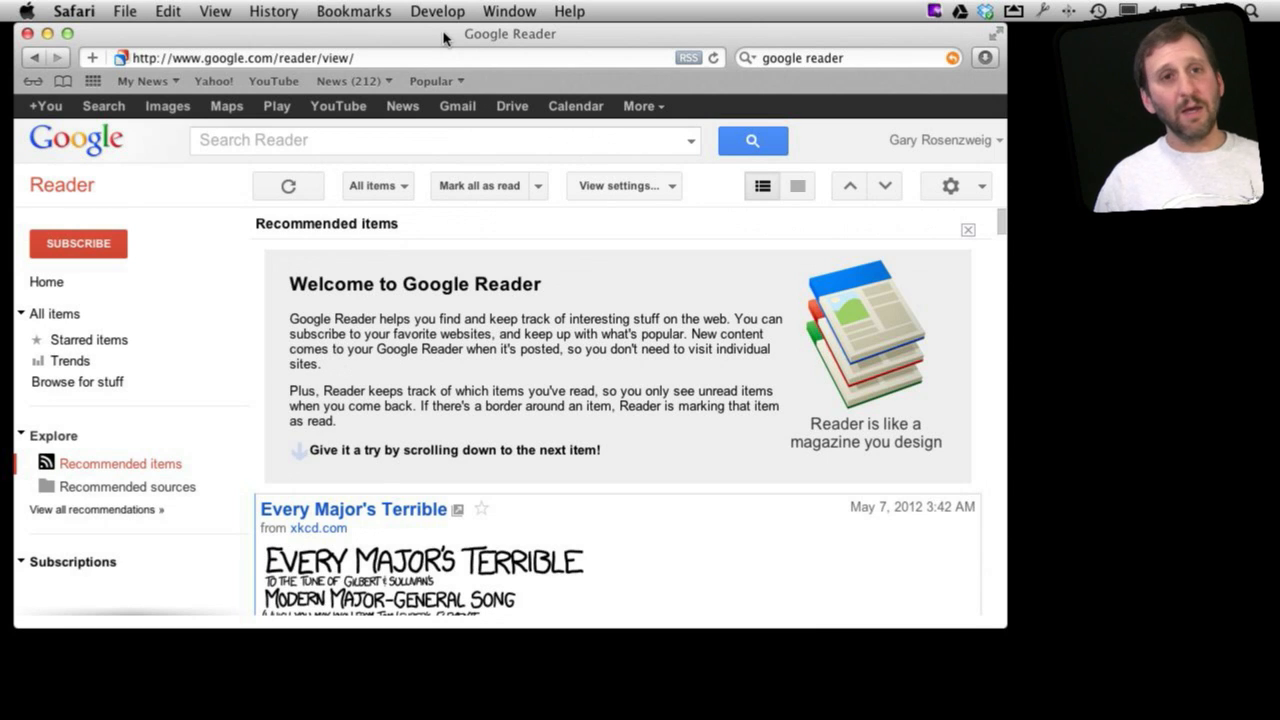
mouse_move(175, 192)
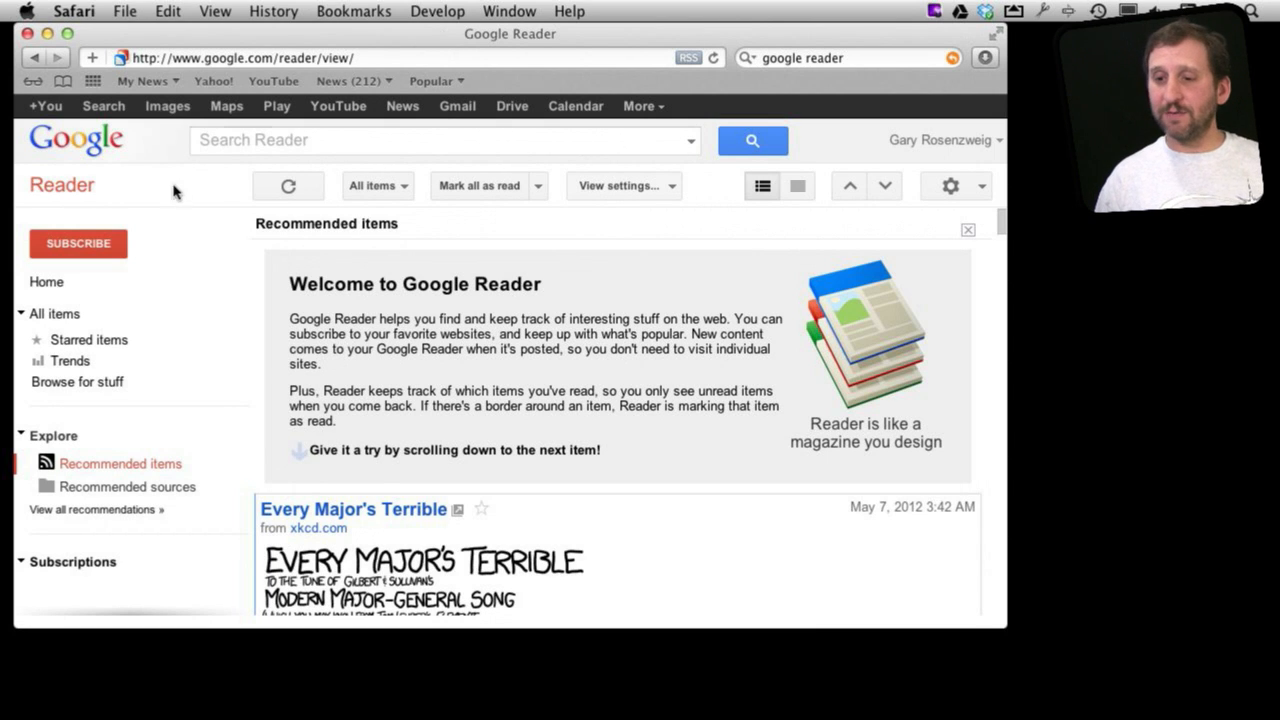
Add a subscription to the macmost.com/feed feed so its articles load
click(78, 243)
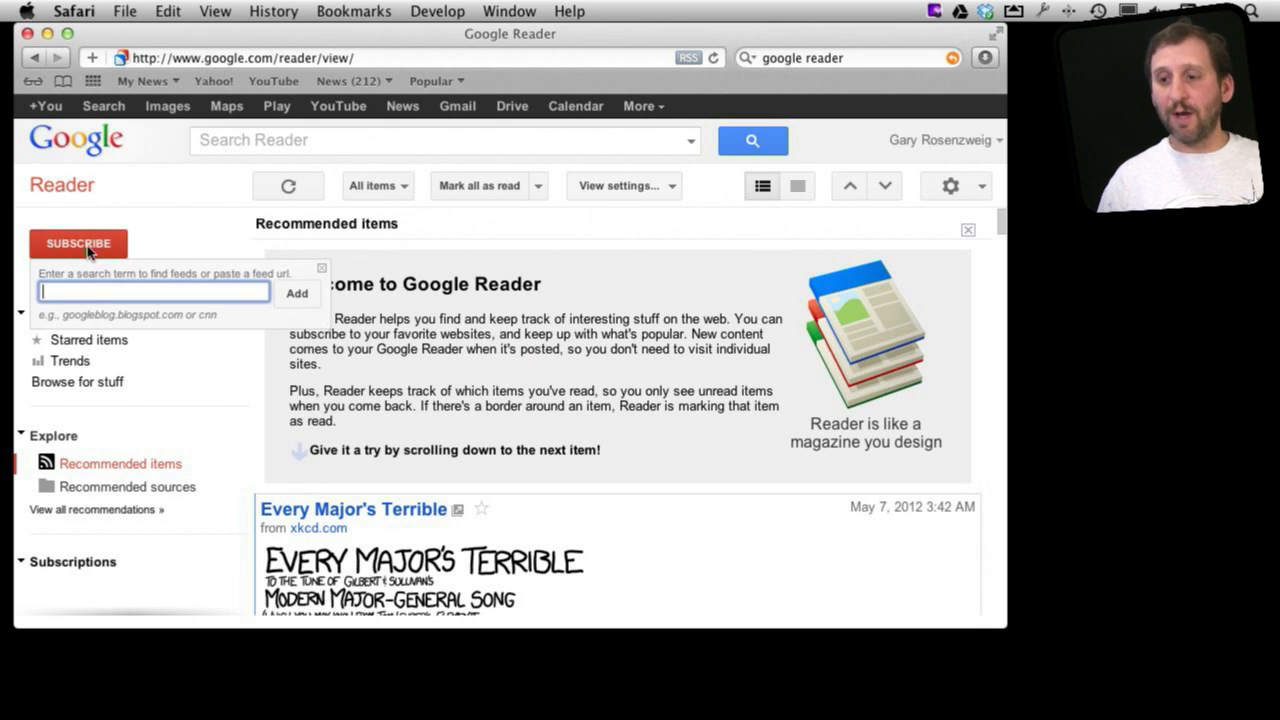
text(macmost.com/feed)
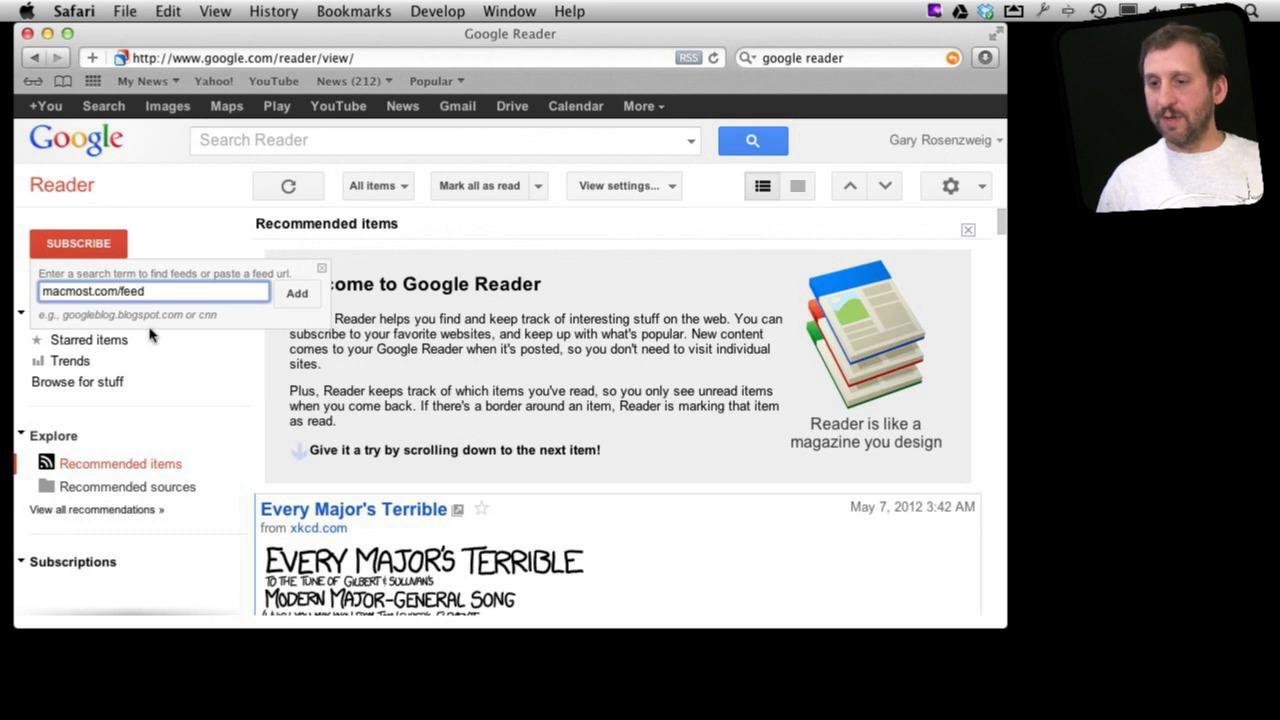
click(296, 293)
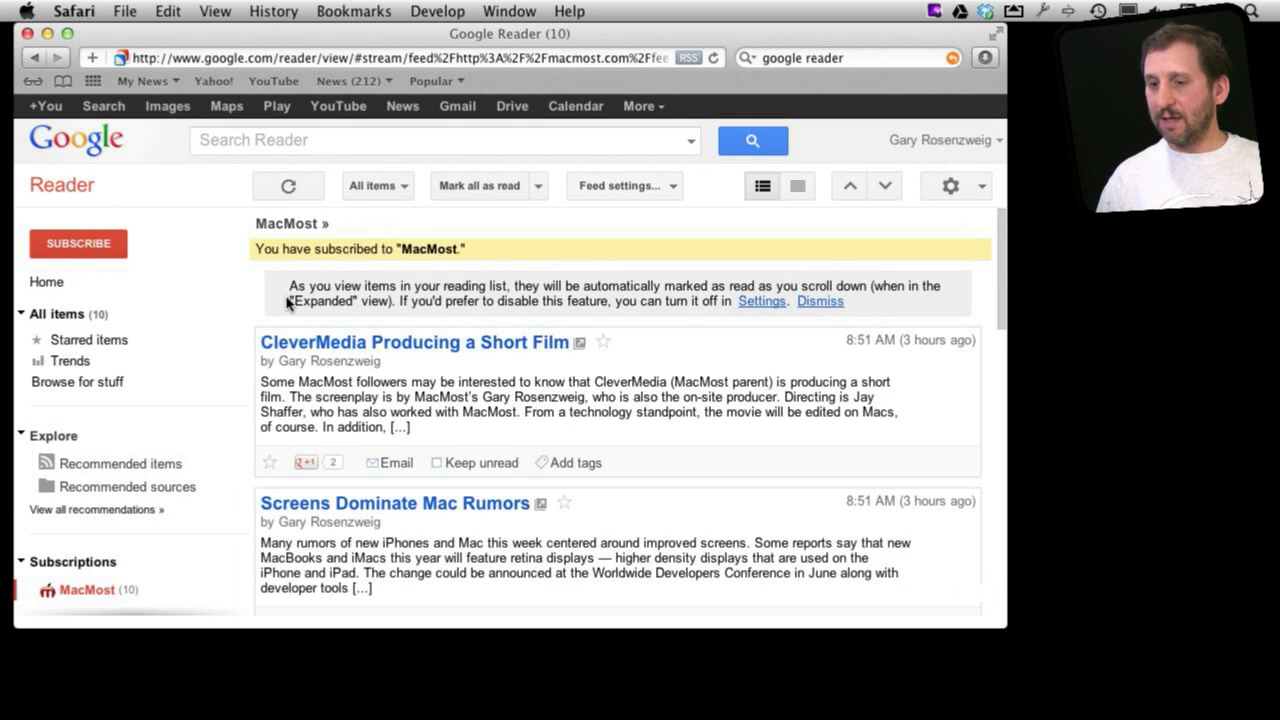
mouse_move(398, 368)
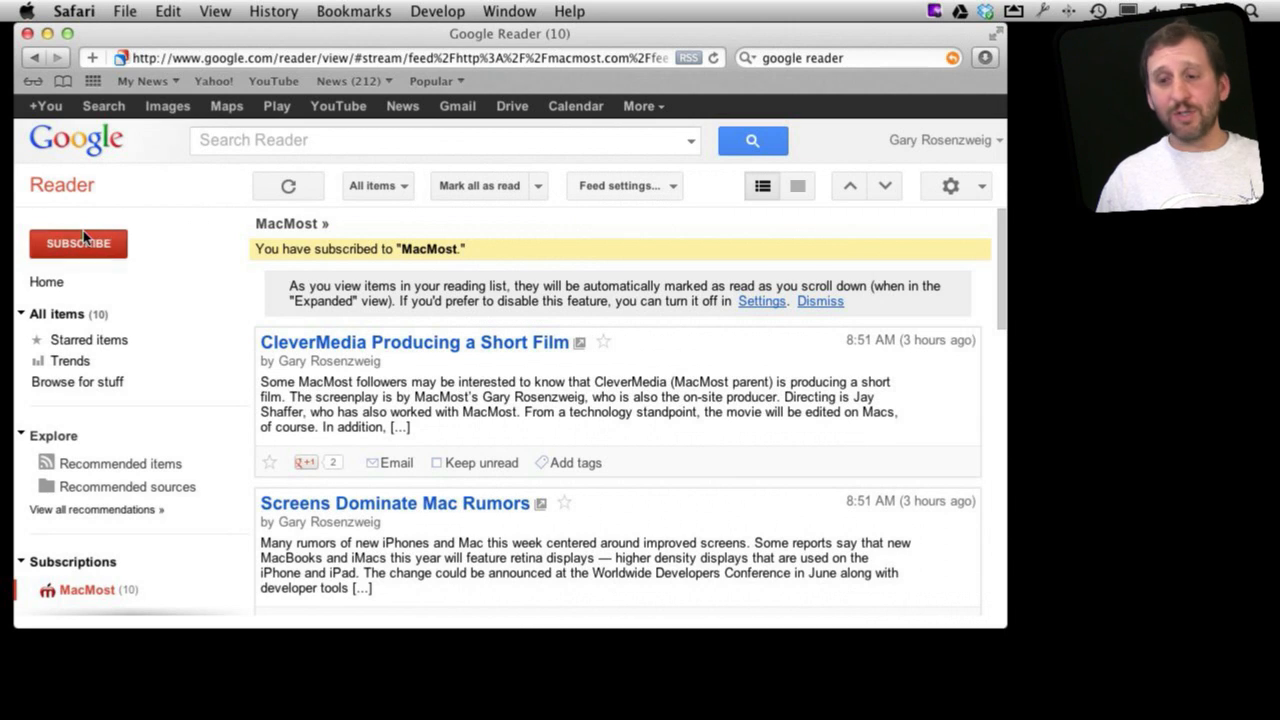
Search feeds for 'cnn', subscribe to CNN.com top stories, and reopen the subscribe box
click(78, 243)
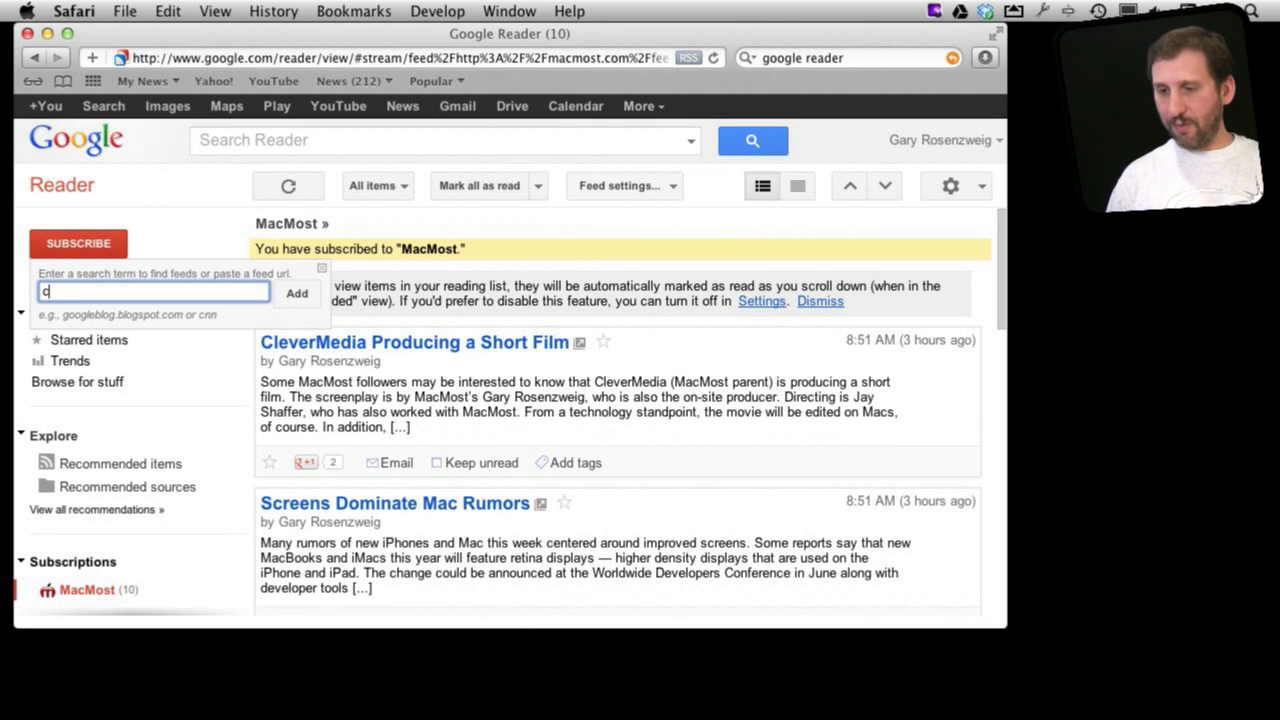
text(nn)
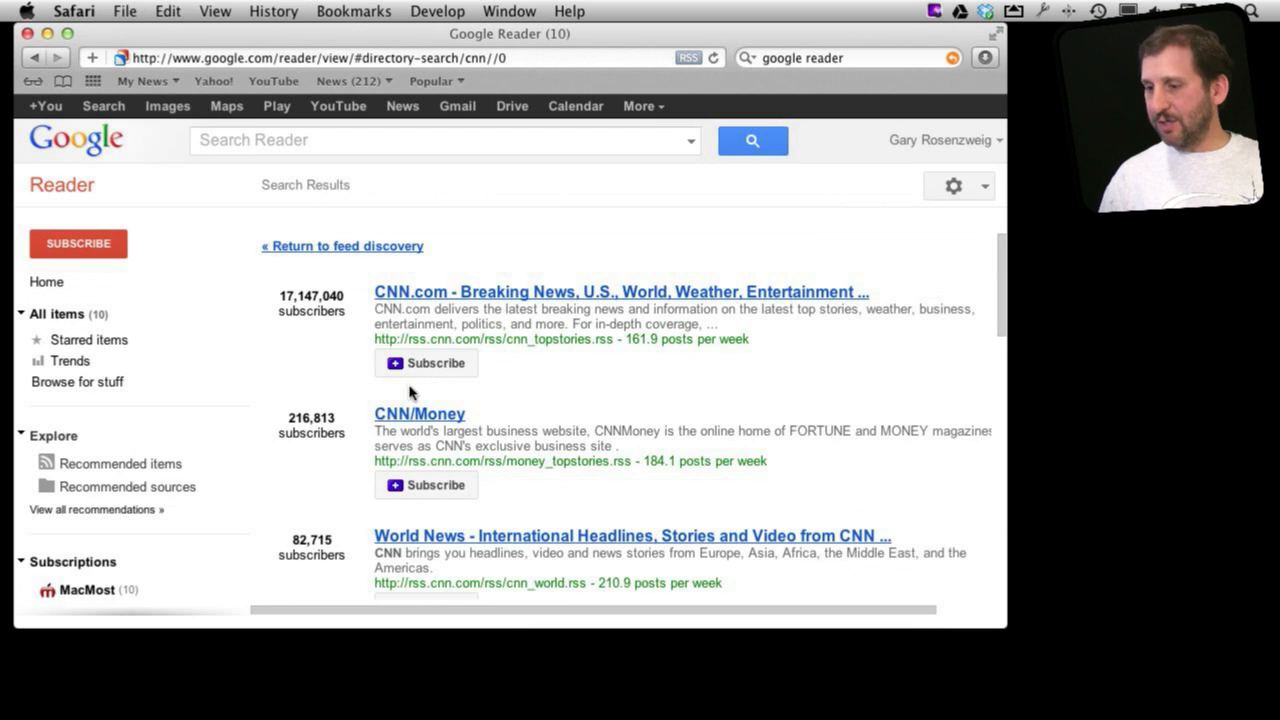
click(426, 363)
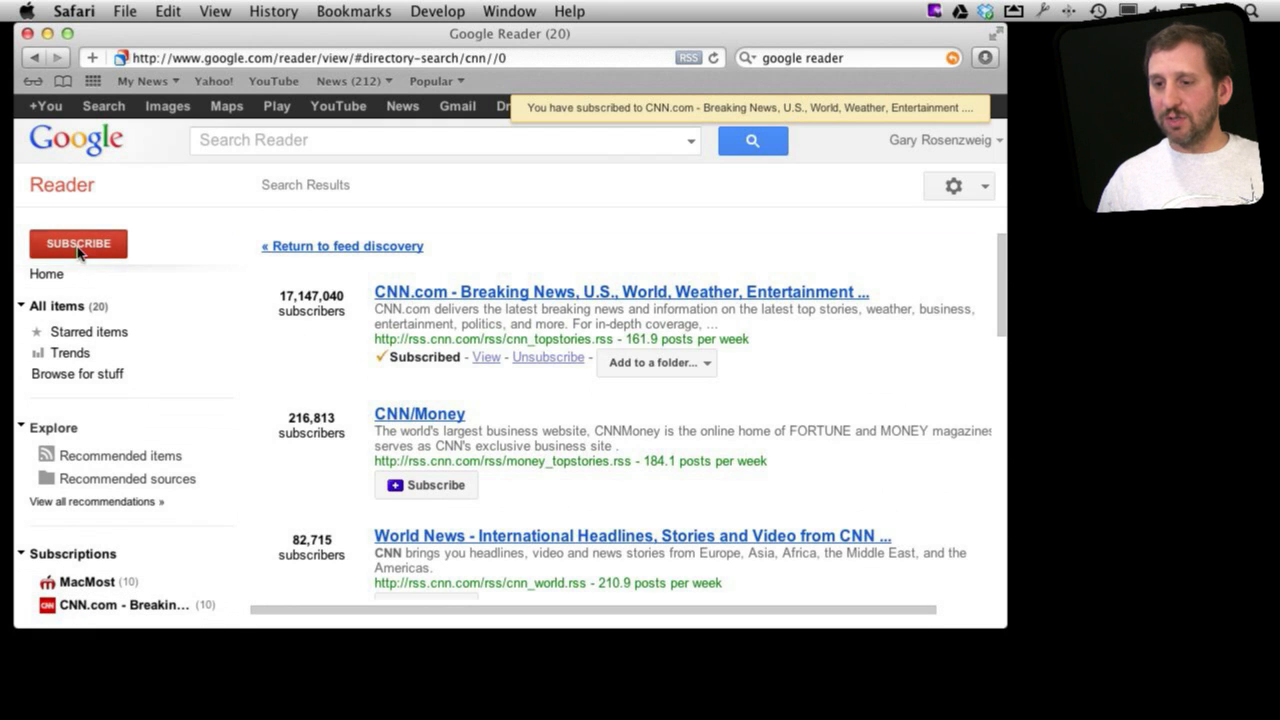
click(78, 243)
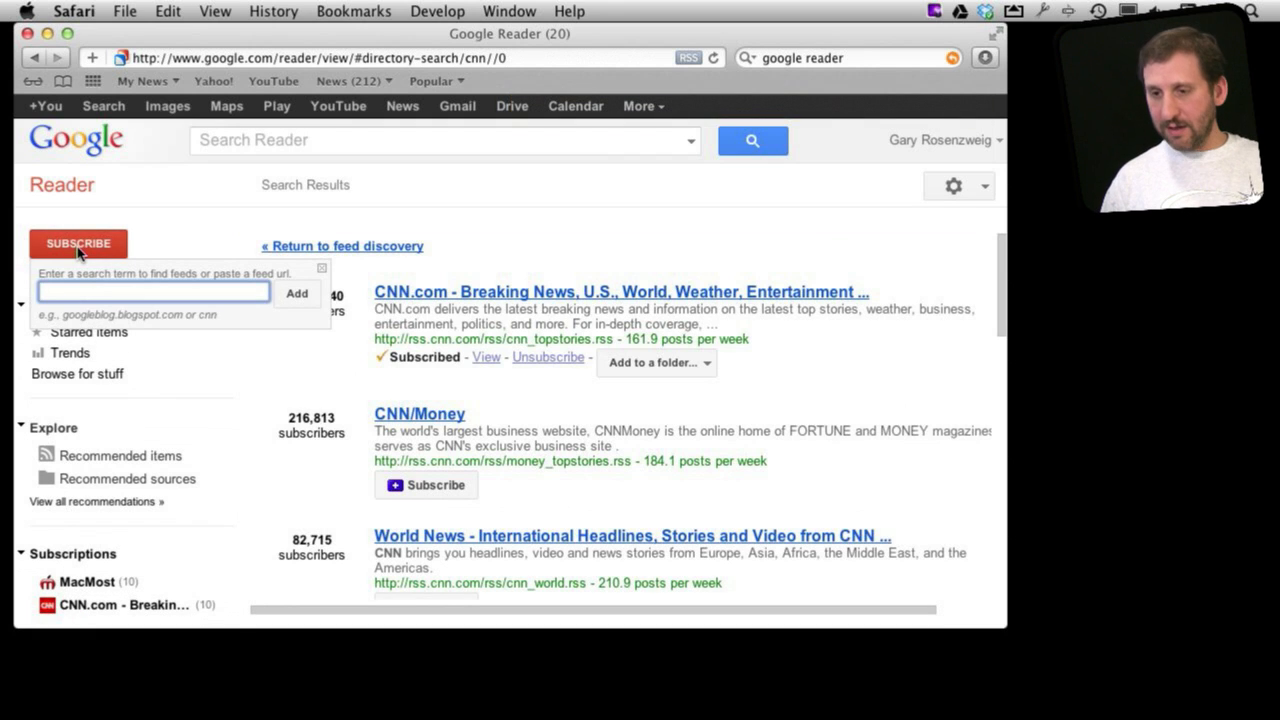
Browse the All items stream, then the CNN.com feed, ending on the MacMost feed
click(57, 306)
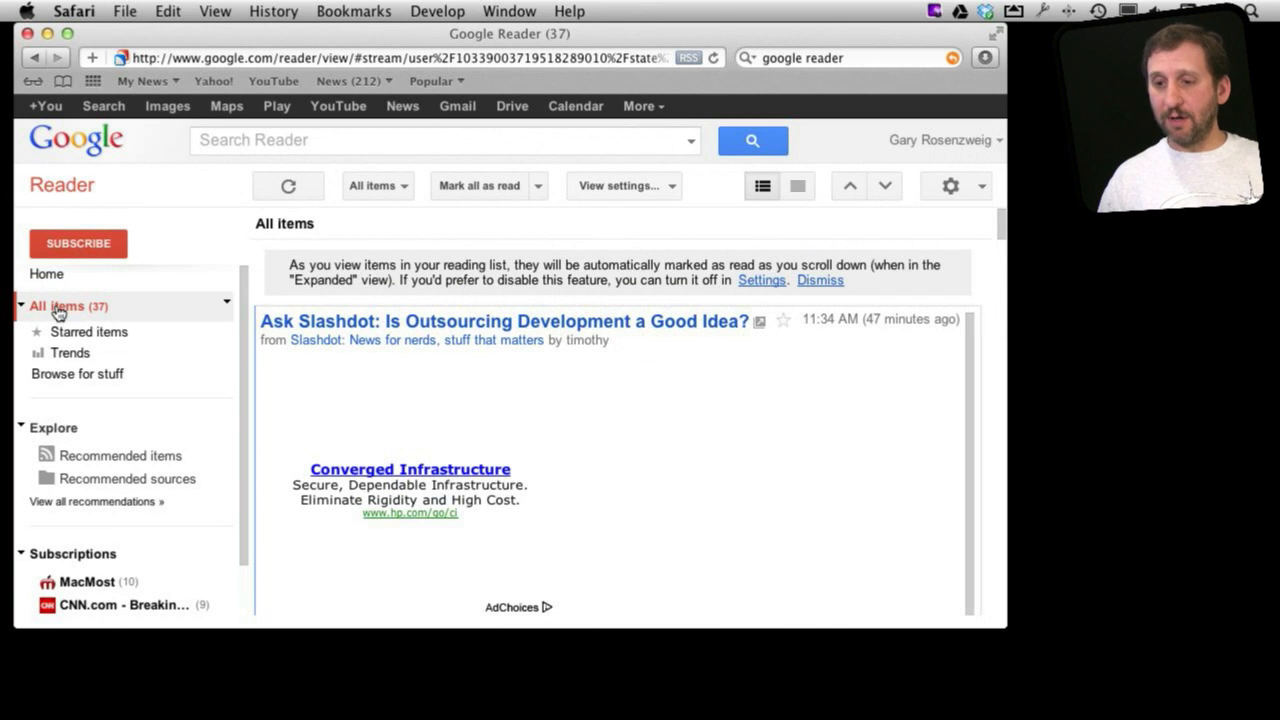
scroll(down, 3)
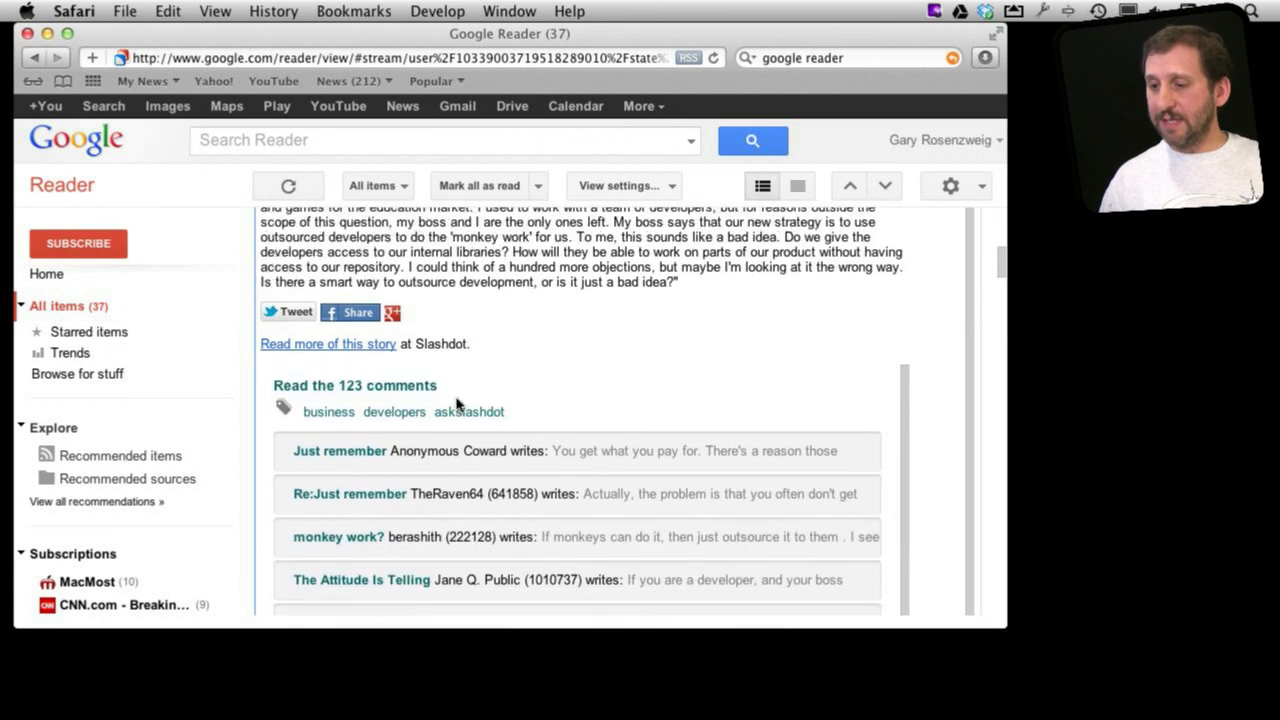
scroll(down, 3)
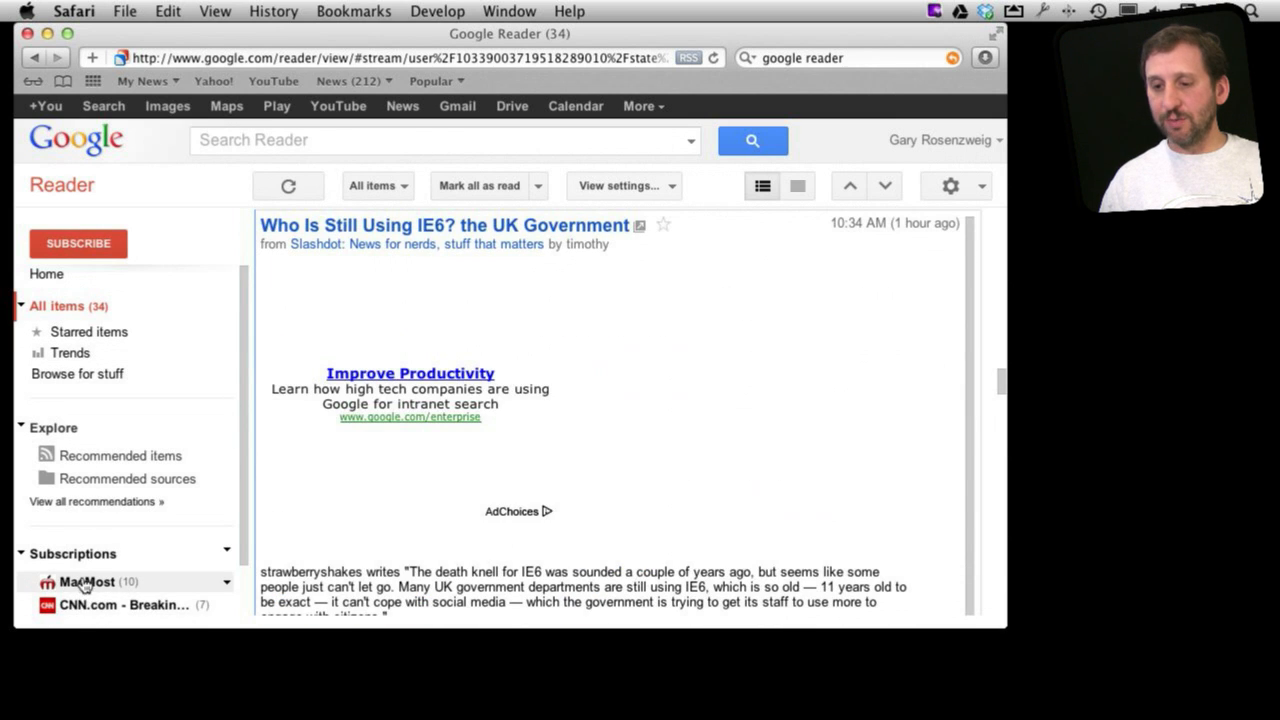
click(125, 605)
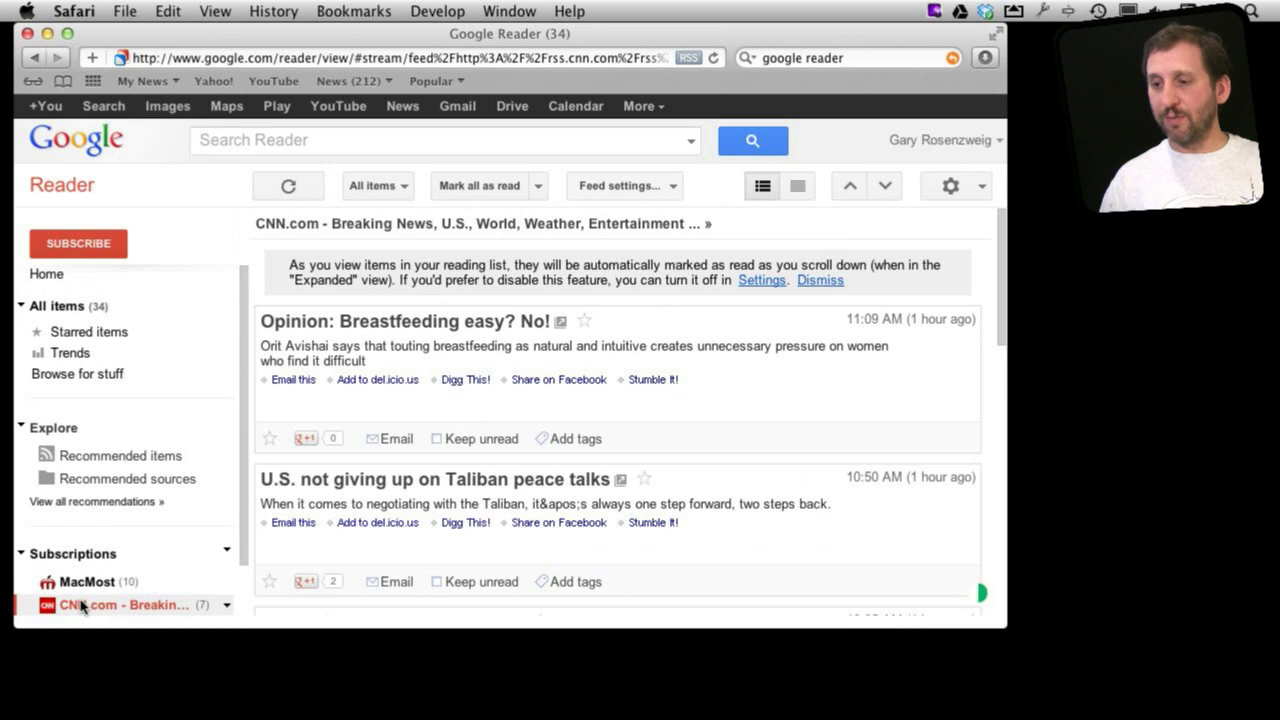
click(87, 581)
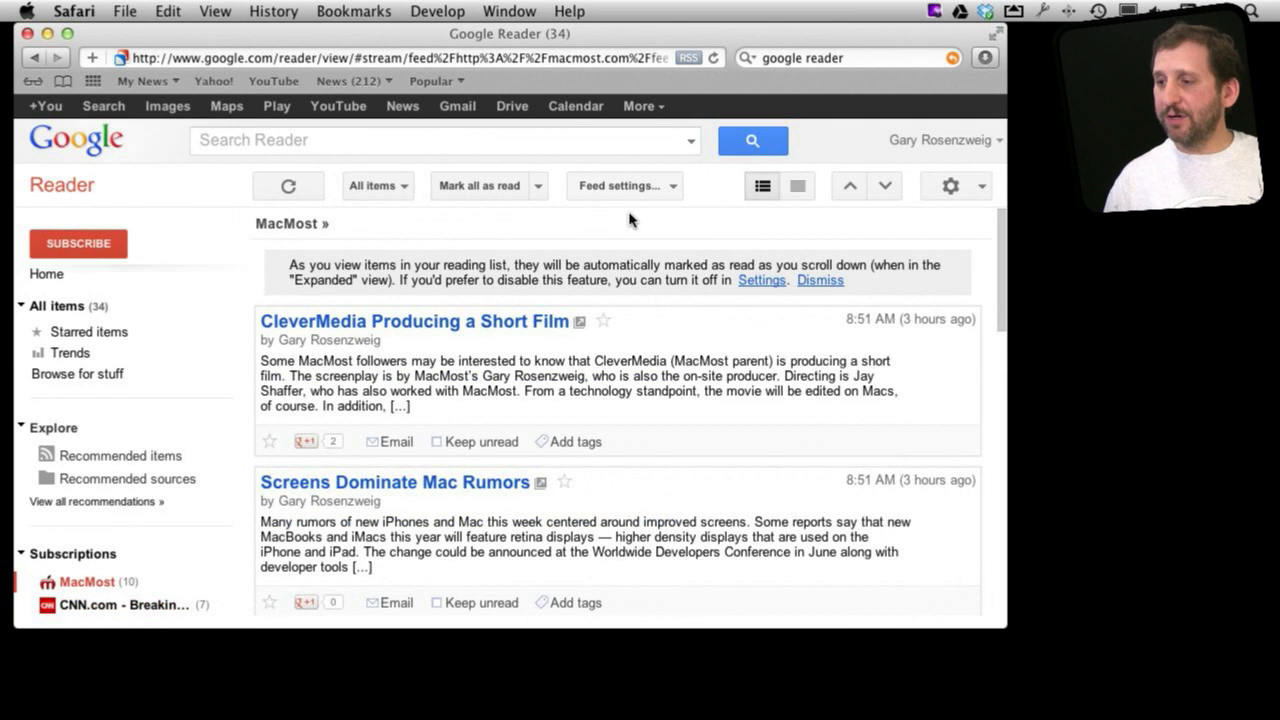
Switch MacMost to list view and open 'Screens Dominate Mac Rumors' on the MacMost site
click(623, 185)
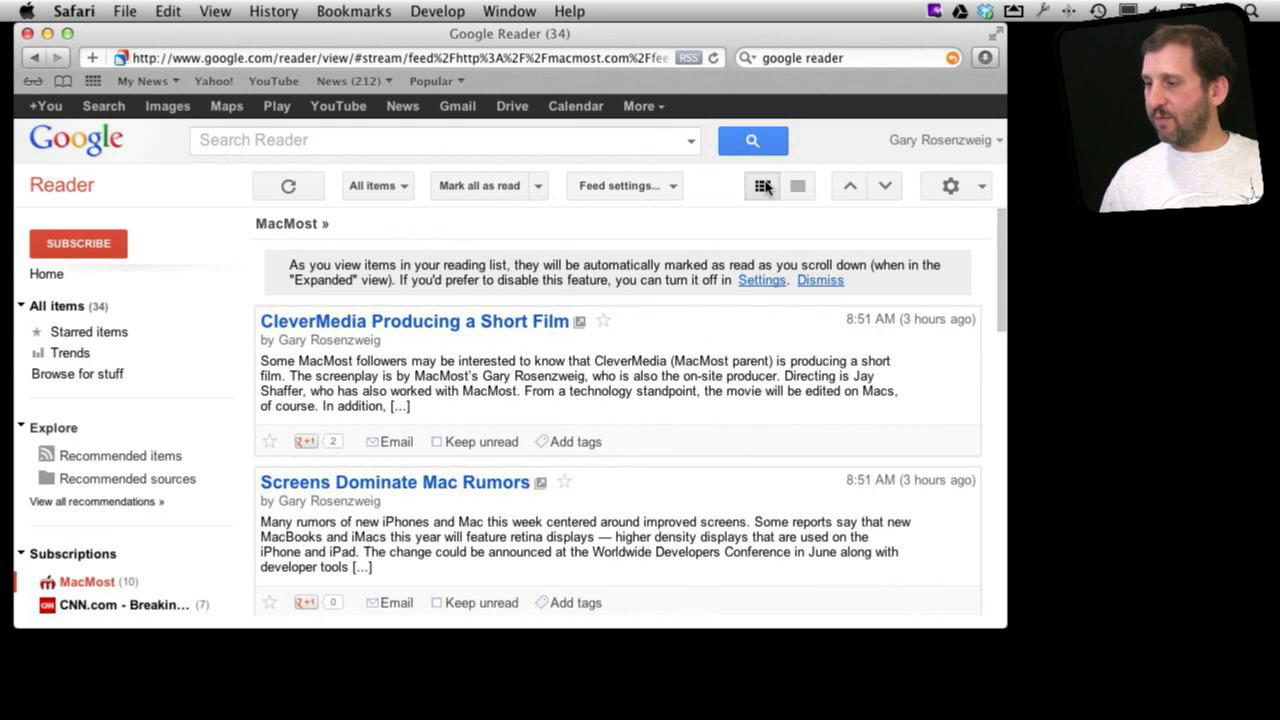
click(797, 186)
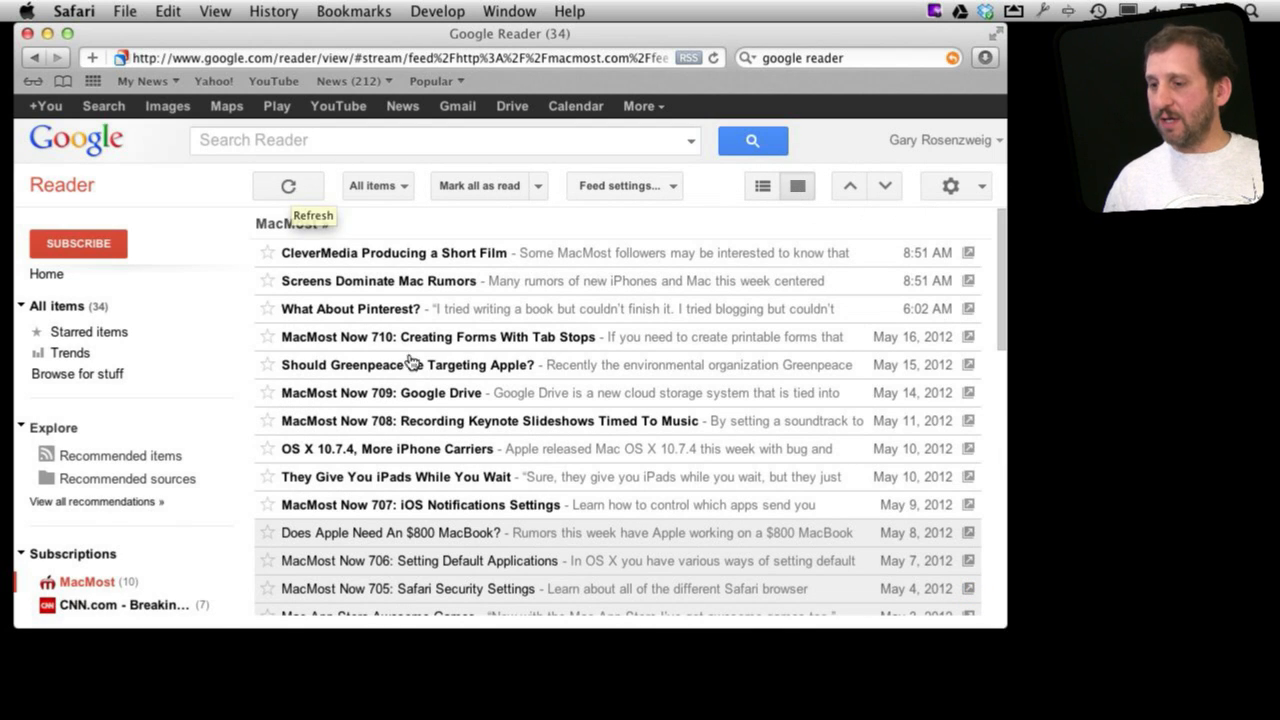
mouse_move(357, 260)
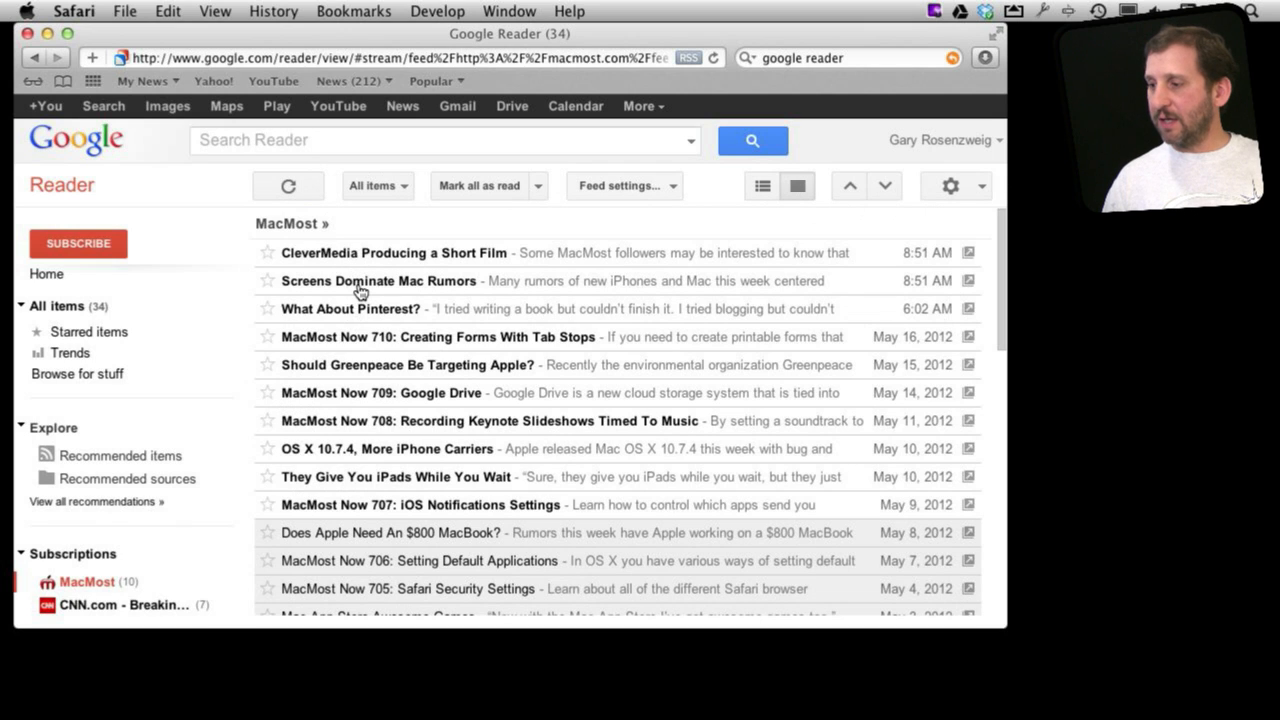
click(378, 281)
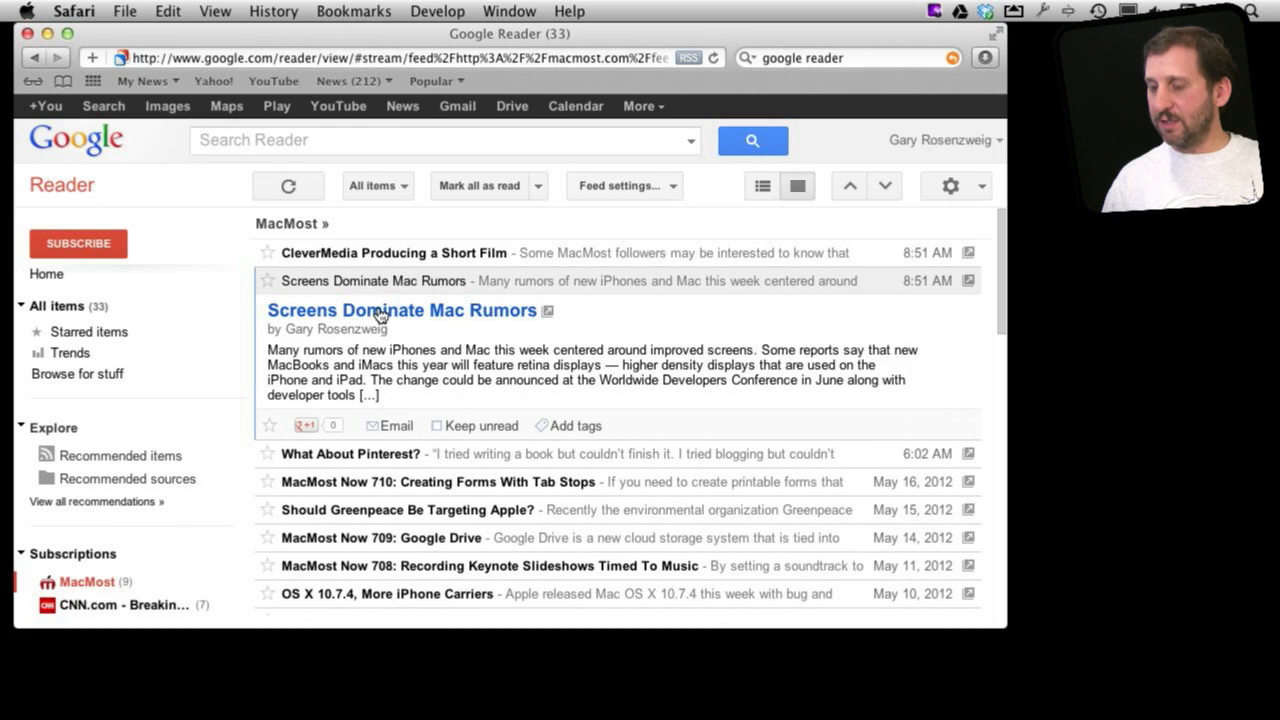
click(400, 310)
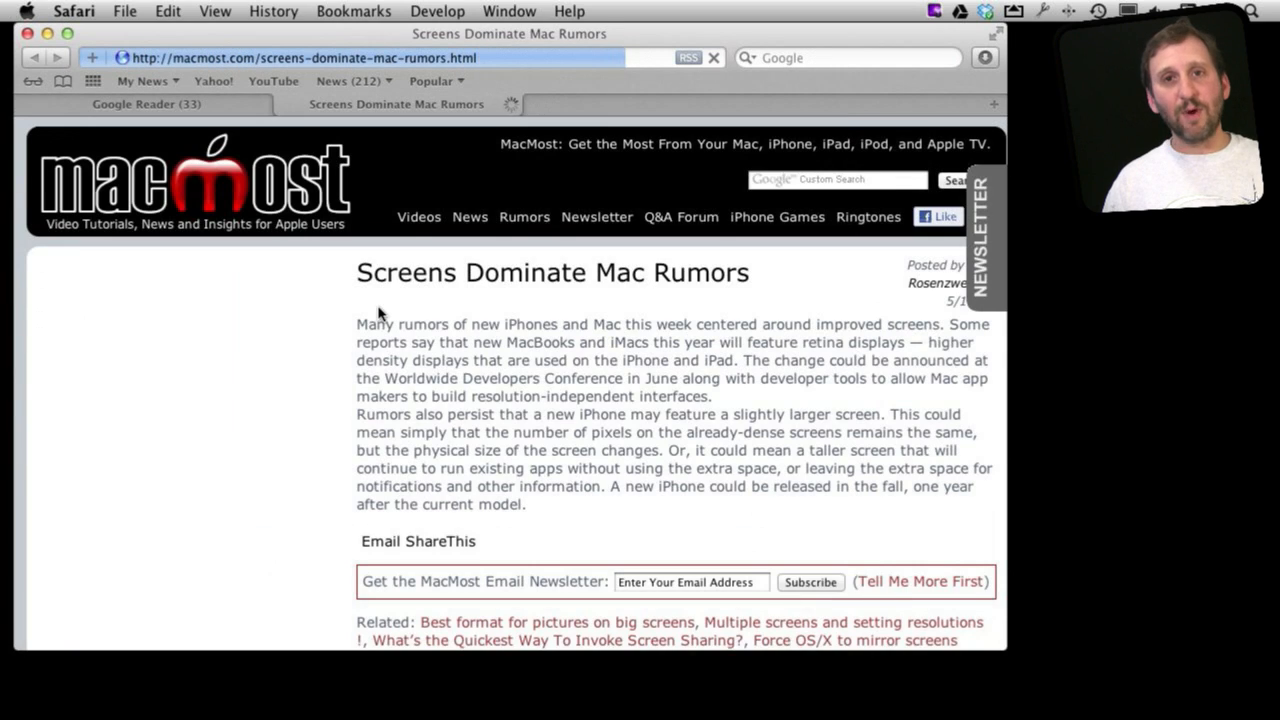